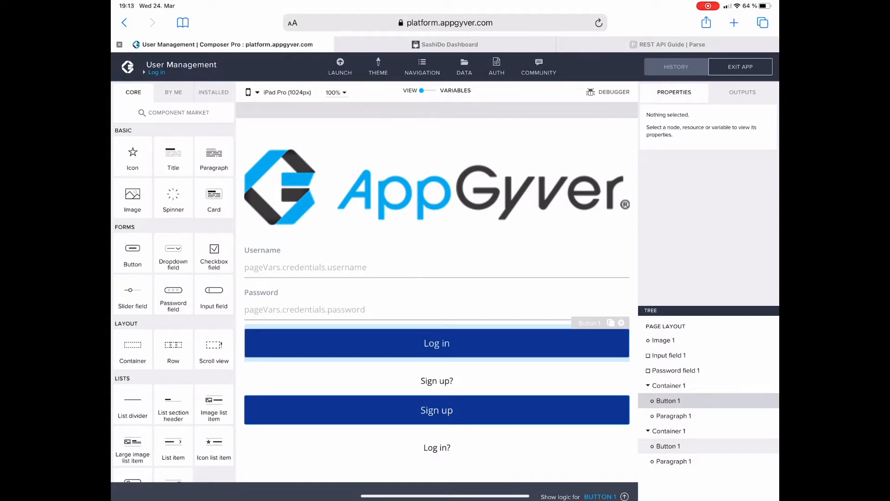
Step: Review the Logging In GET request example in the Parse guide and select 'urlencode'
left_click(672, 45)
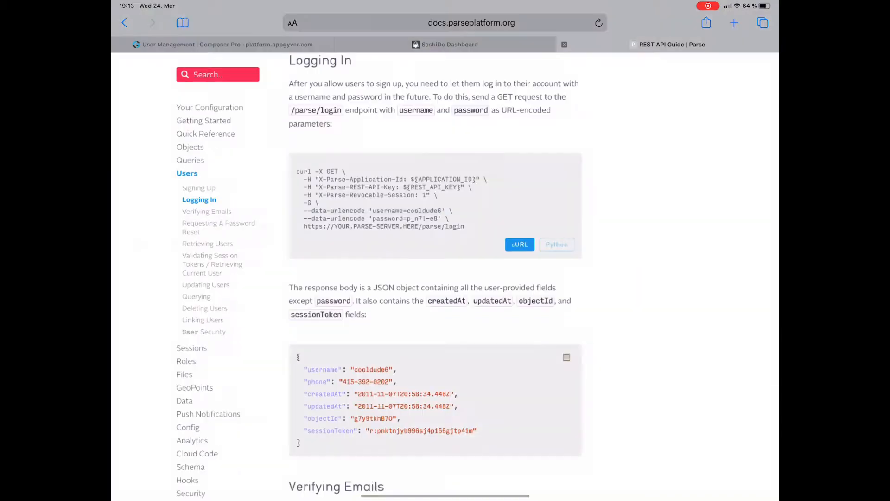
double_click(377, 210)
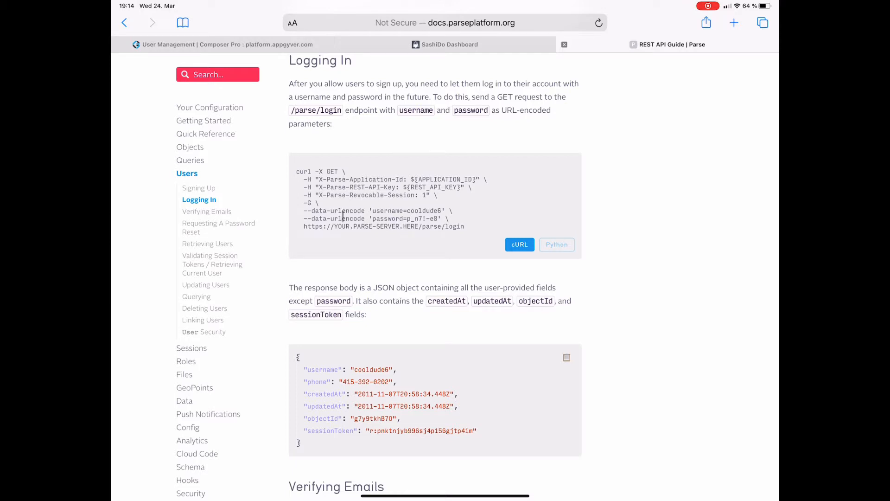
double_click(343, 210)
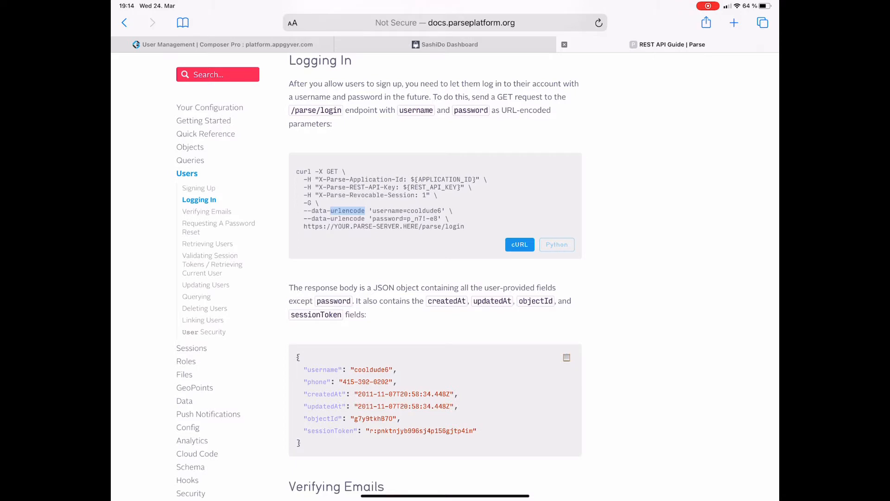
Step: Copy the HTTP request node from the Sign up button's logic flow
left_click(227, 44)
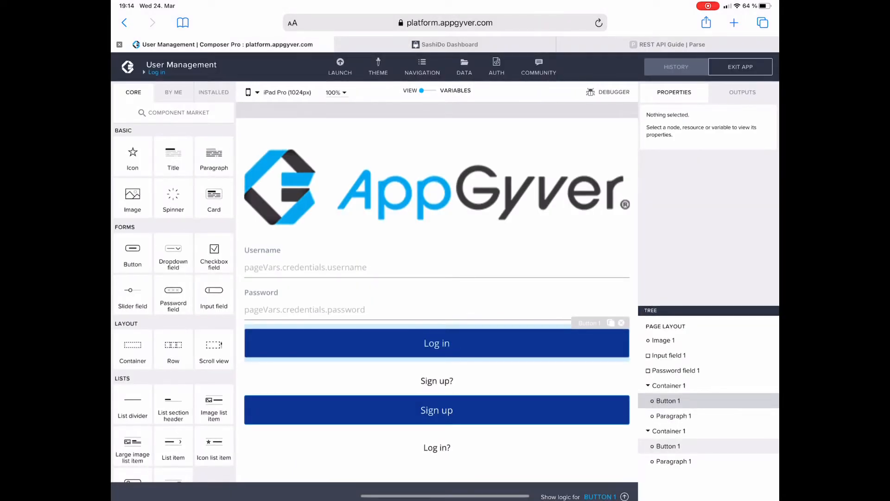
left_click(668, 445)
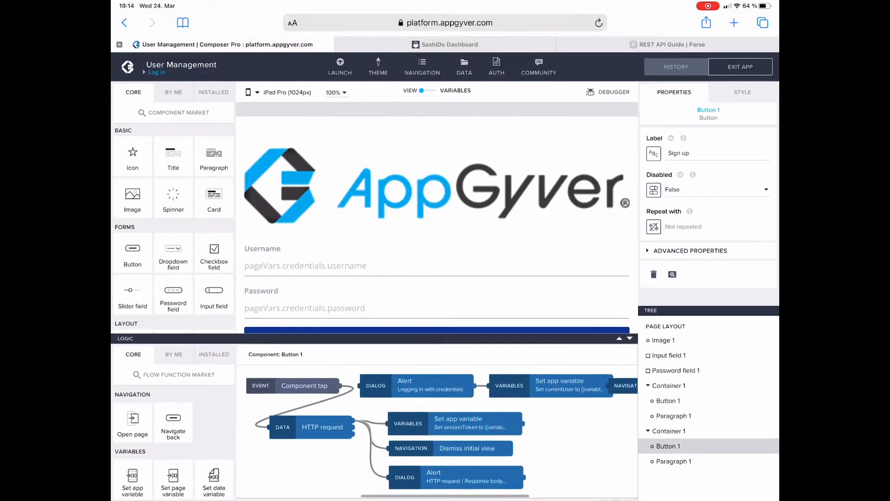
left_click(322, 423)
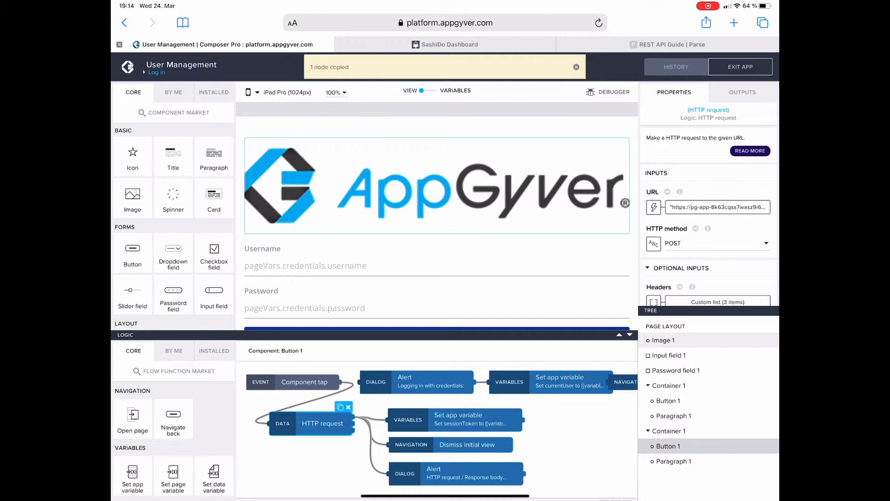
Step: Paste the HTTP request node into the Log in button's logic and link it to Component tap
left_click(667, 400)
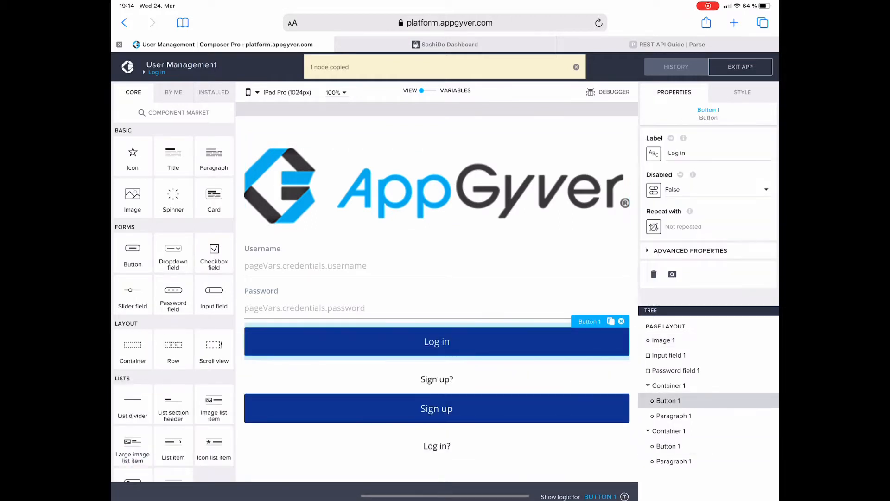
left_click(571, 495)
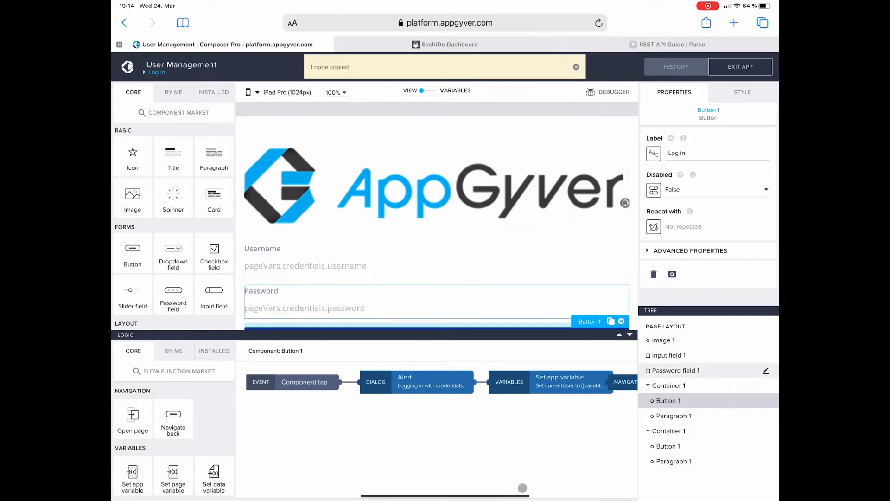
left_click(576, 66)
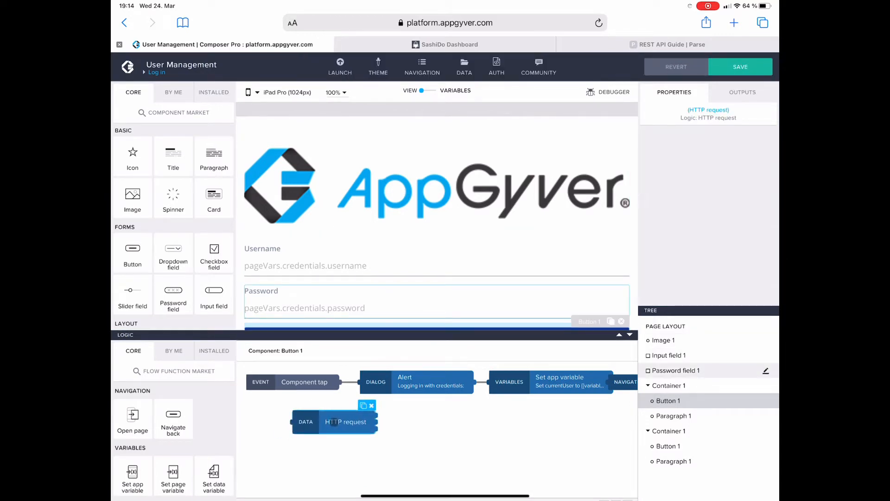
left_click(454, 454)
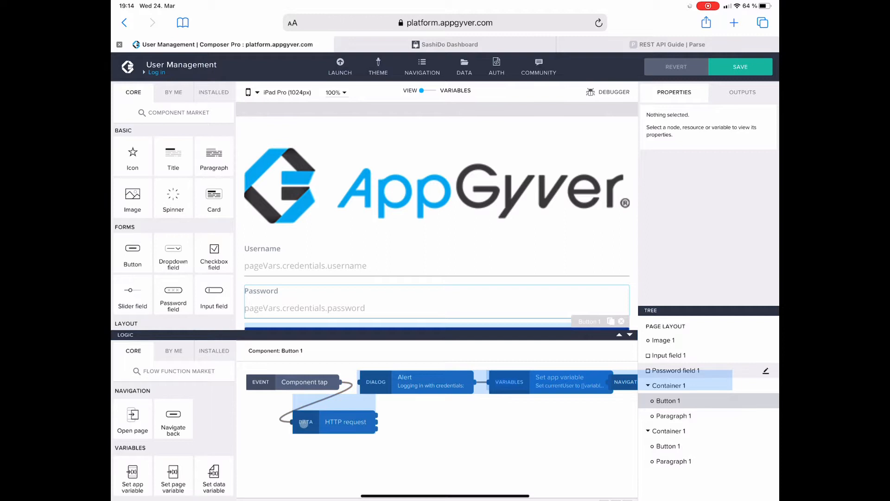
left_click(335, 423)
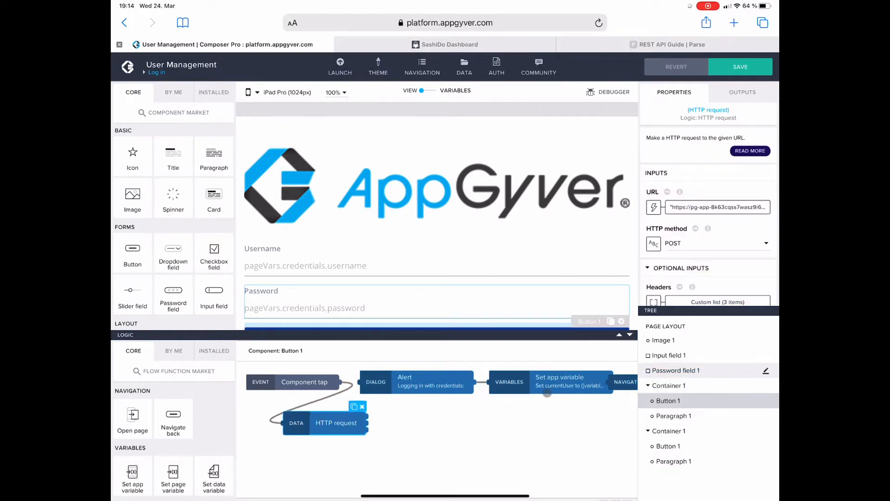
scroll("down", 3)
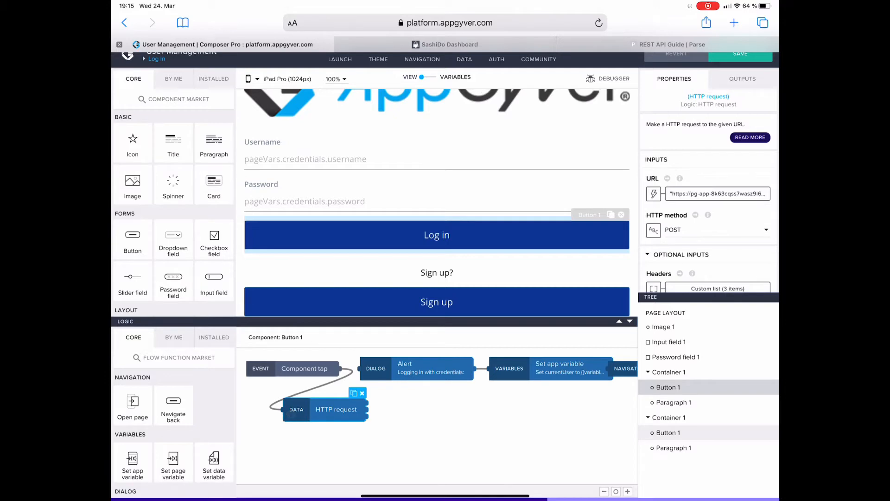
Step: Check the /parse/login path in the guide and change the URL formula's 'users' to 'login'
left_click(717, 194)
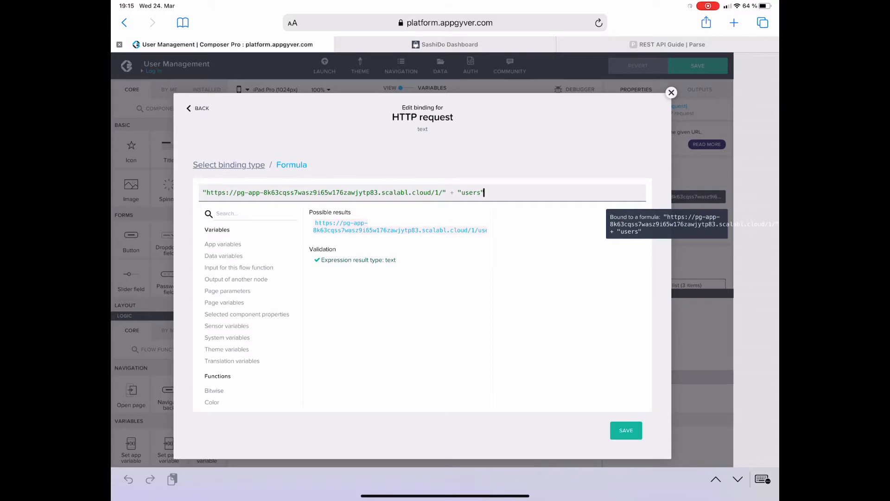
left_click(667, 45)
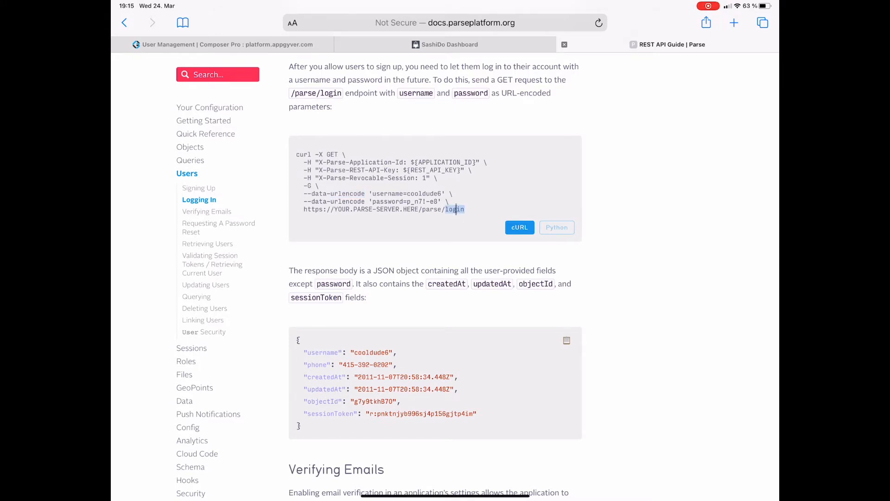
left_click(226, 45)
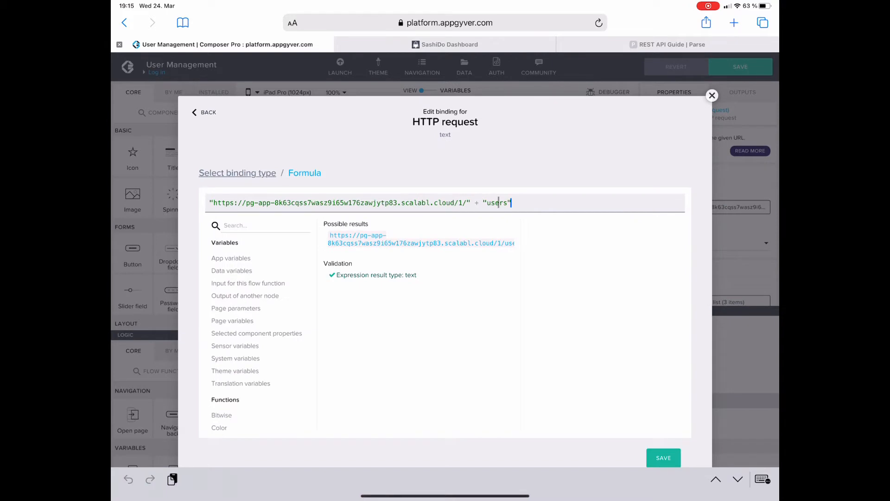
type("login")
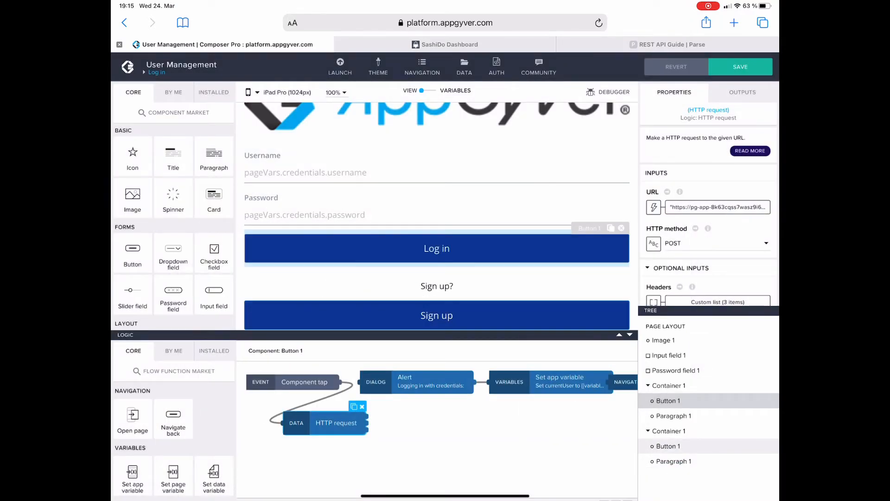
Step: Set the HTTP method to GET and bind the request body to empty static text
left_click(667, 44)
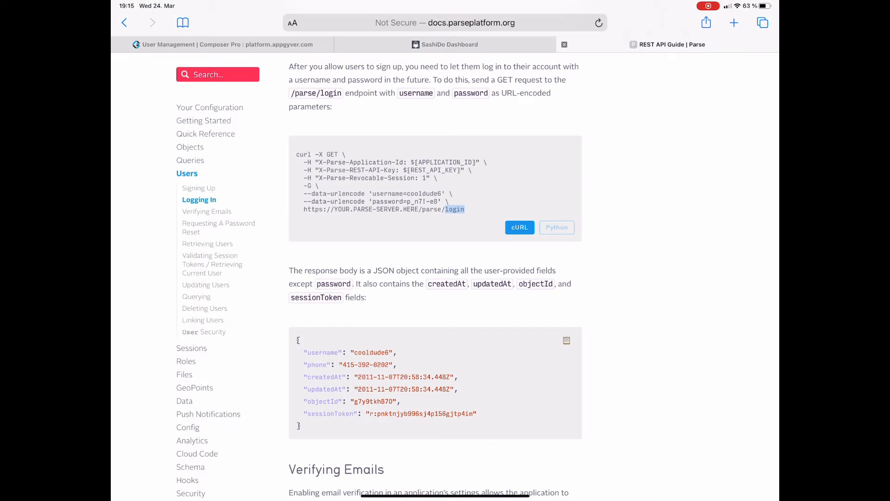
left_click(226, 45)
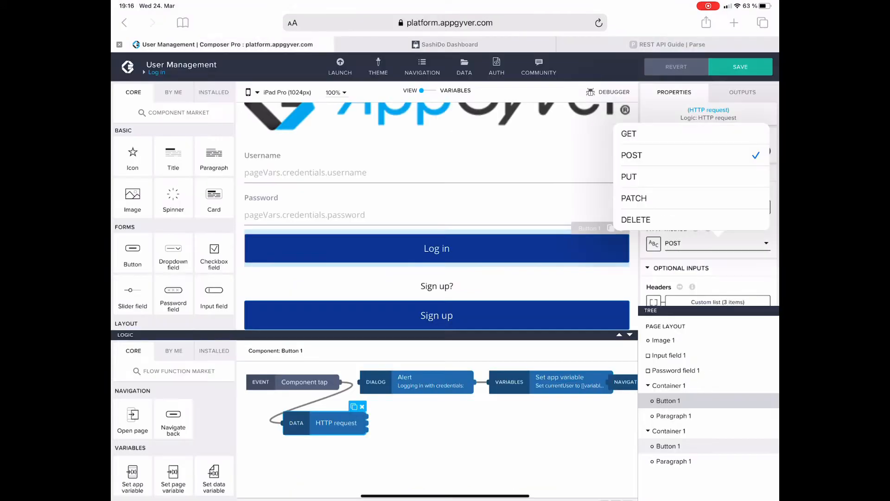
left_click(628, 134)
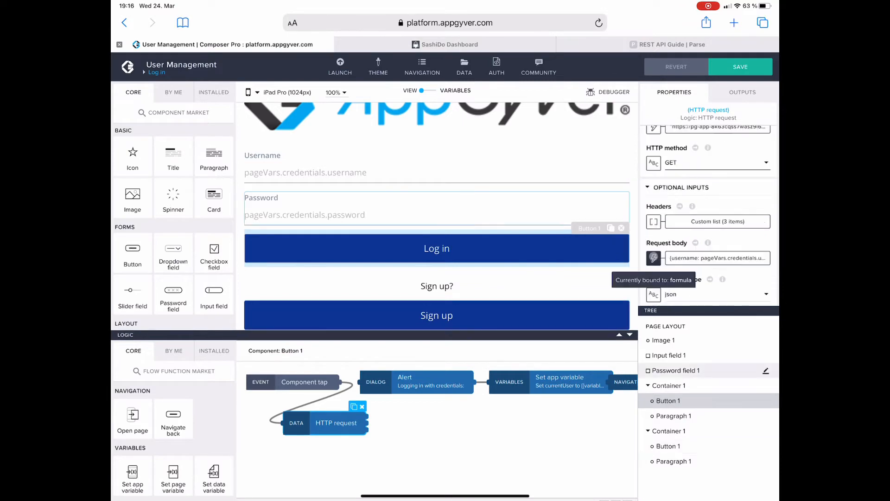
left_click(652, 257)
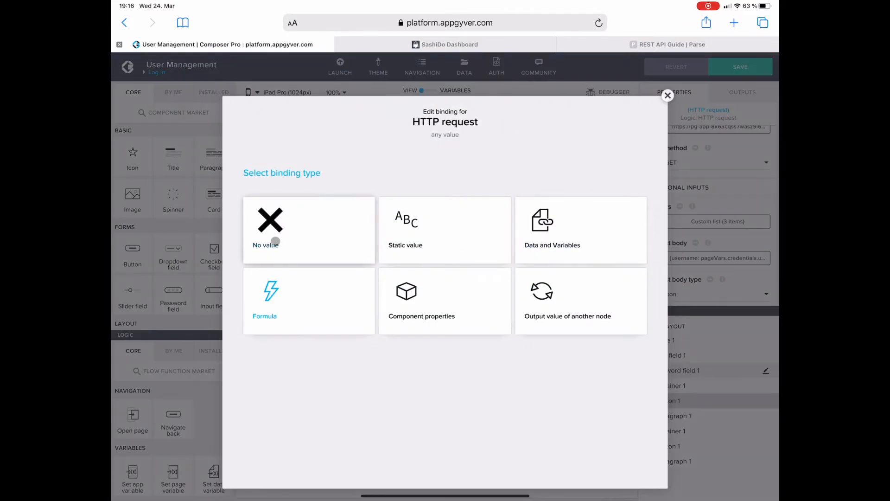
left_click(444, 229)
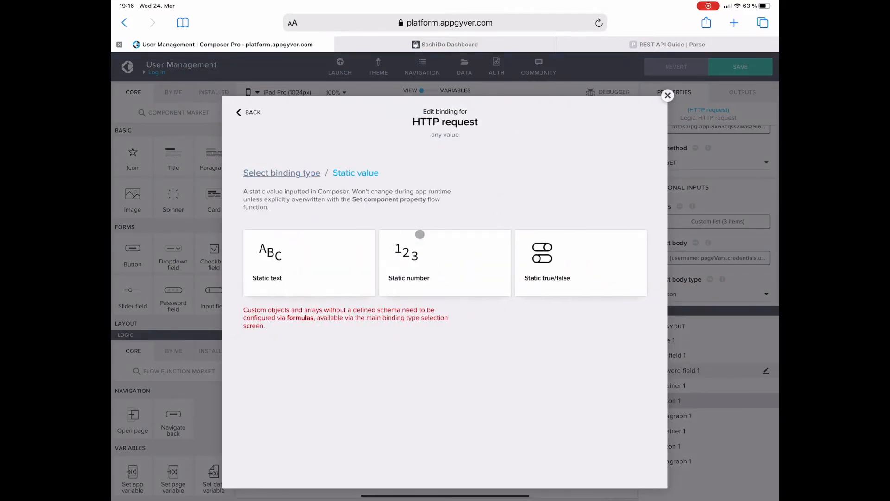
left_click(667, 95)
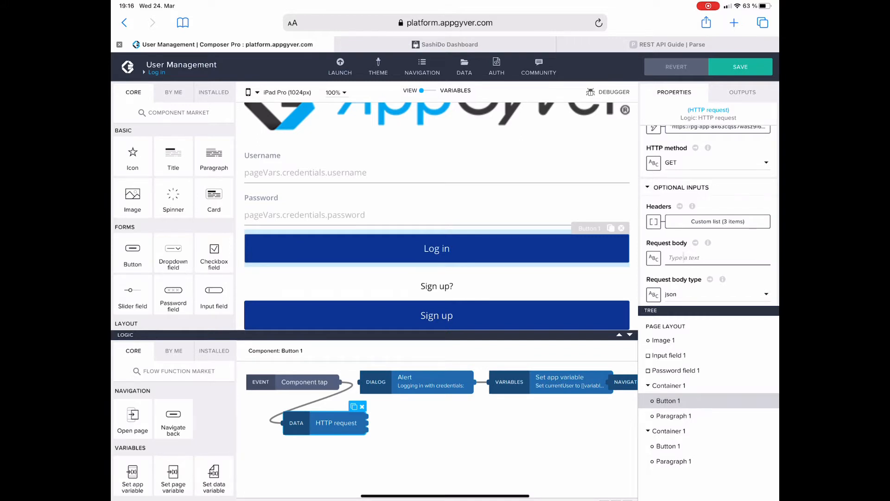
scroll("up", 3)
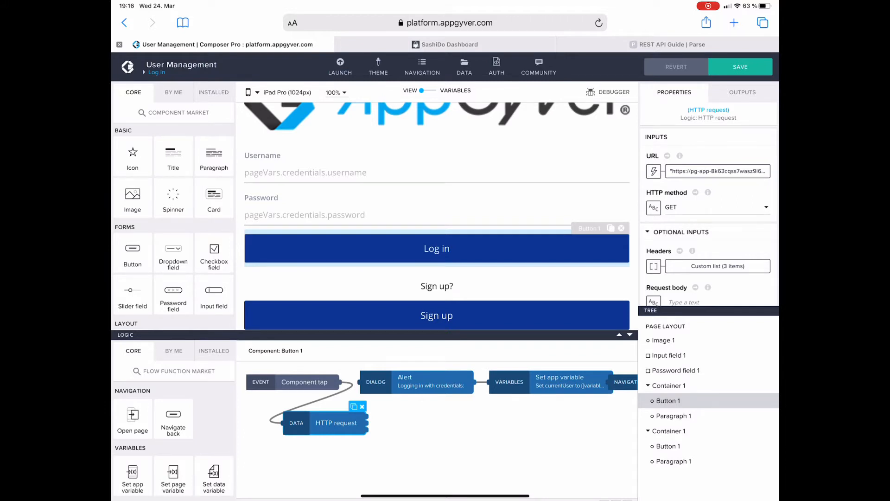
left_click(667, 45)
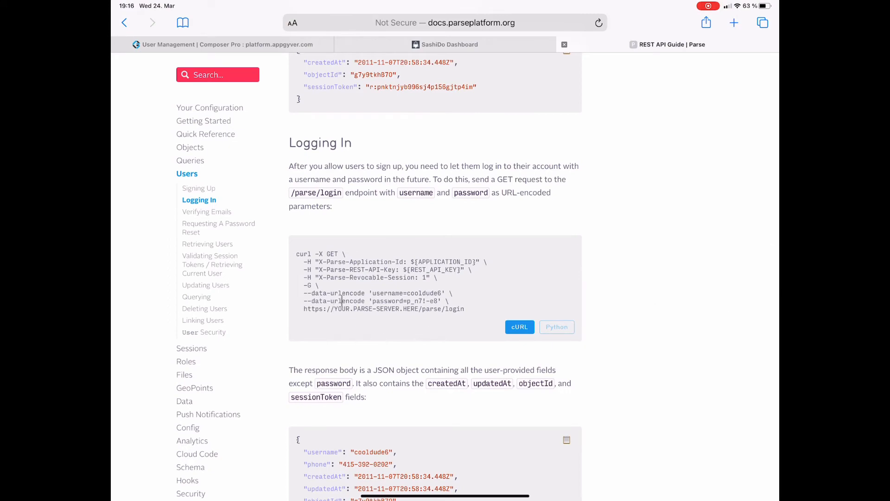
Step: Select 'username' in the guide's cURL example, then return to the URL formula editor
double_click(346, 293)
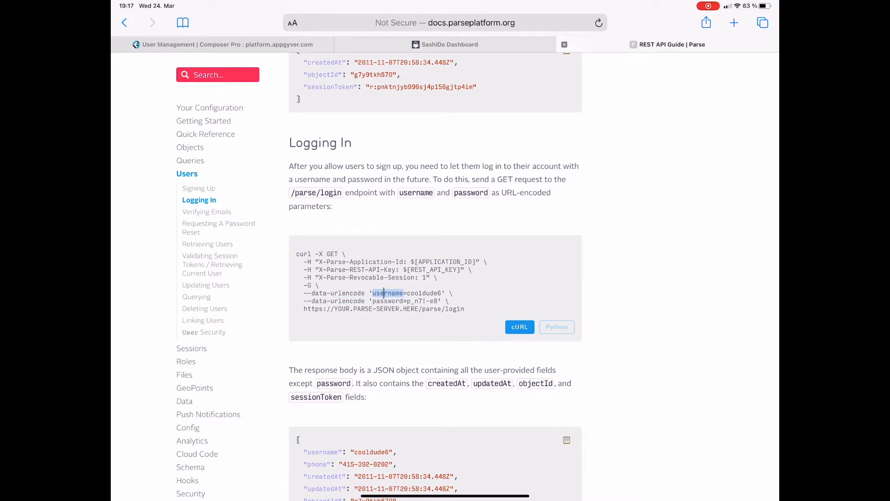
left_click(227, 44)
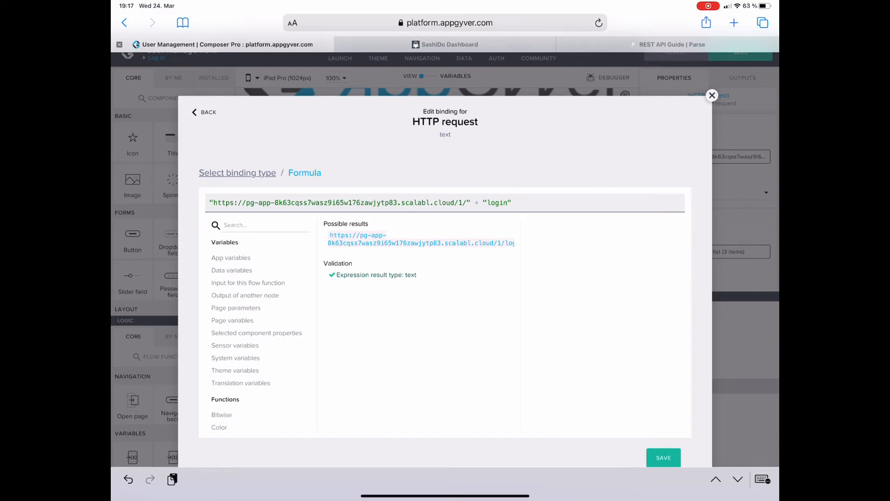
Step: Append 'username=' plus the page credentials username to the login URL formula
left_click(503, 202)
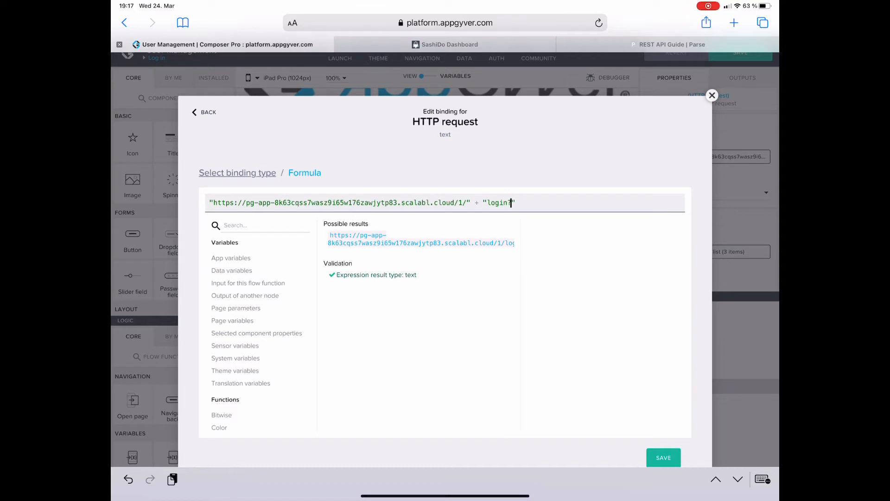
type("username")
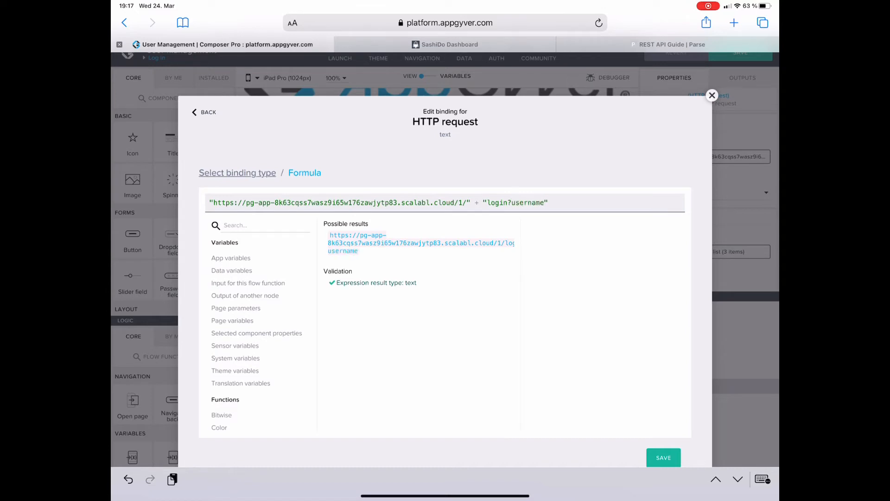
type("=")
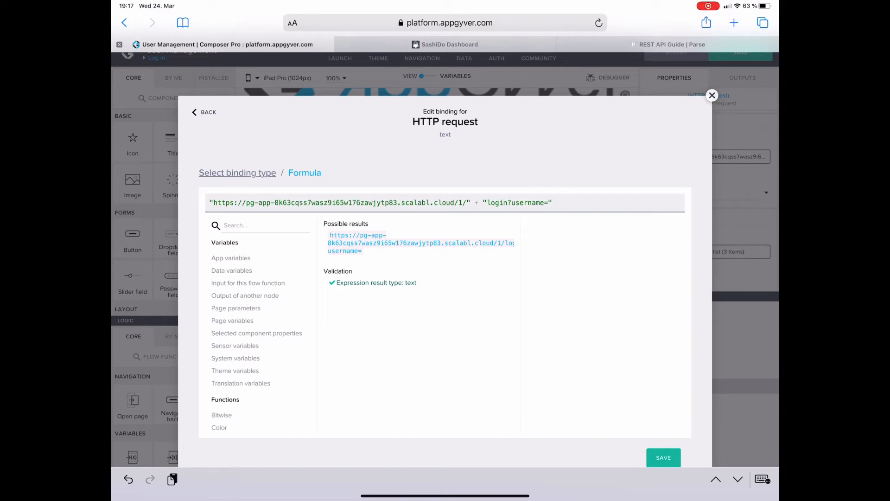
type("+")
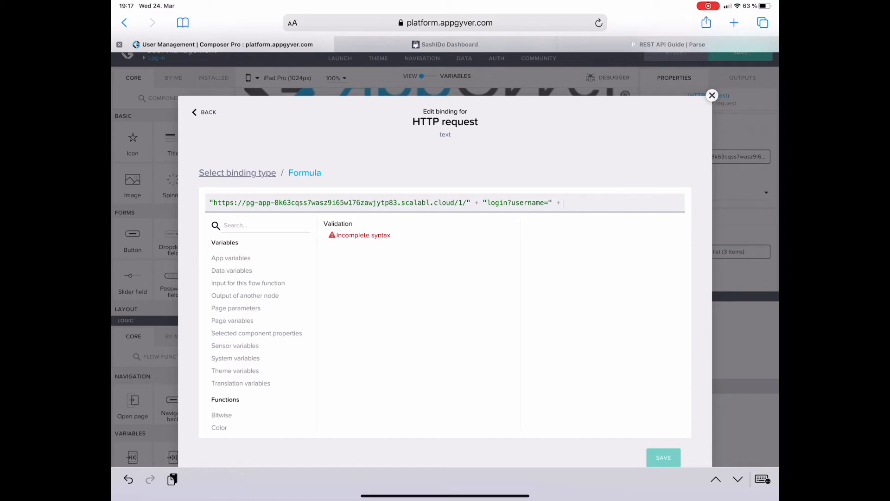
left_click(235, 308)
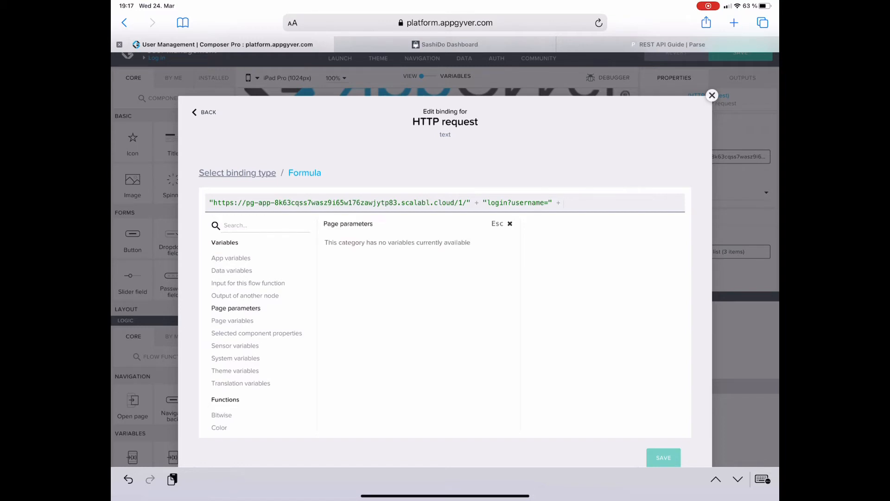
left_click(232, 320)
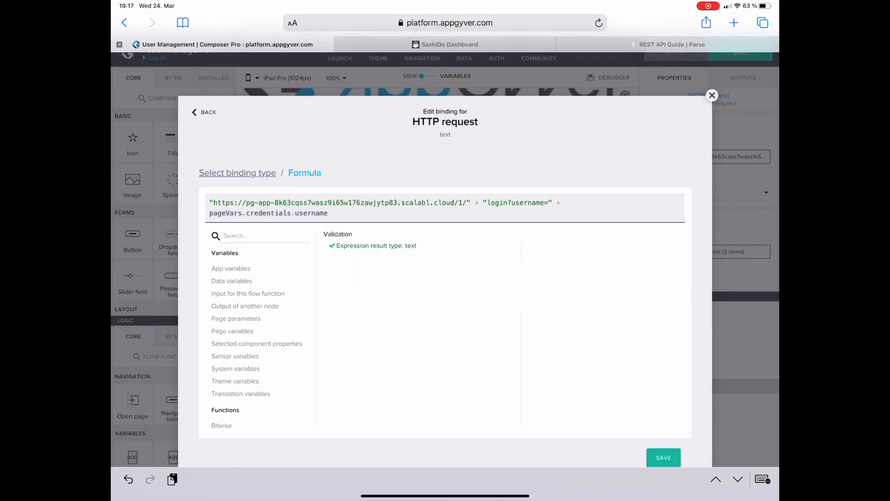
Step: Append '&password=' plus pageVars.credentials.password and save the URL formula
type("+")
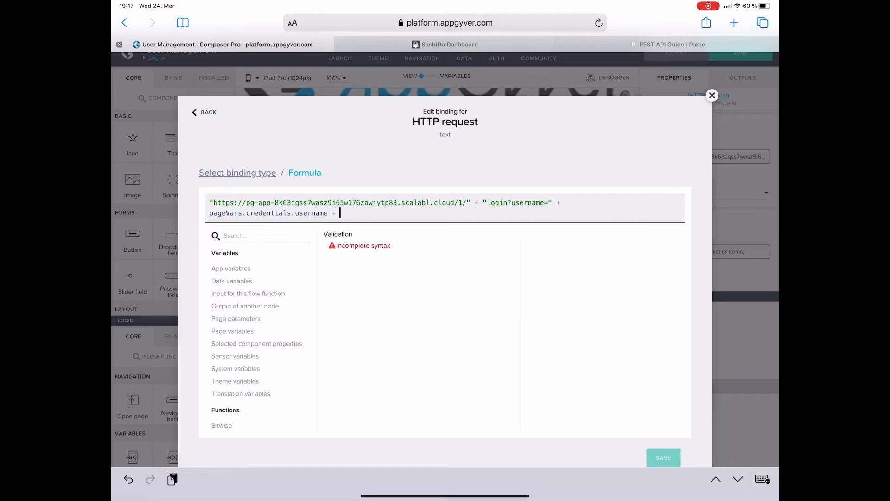
type("\"")
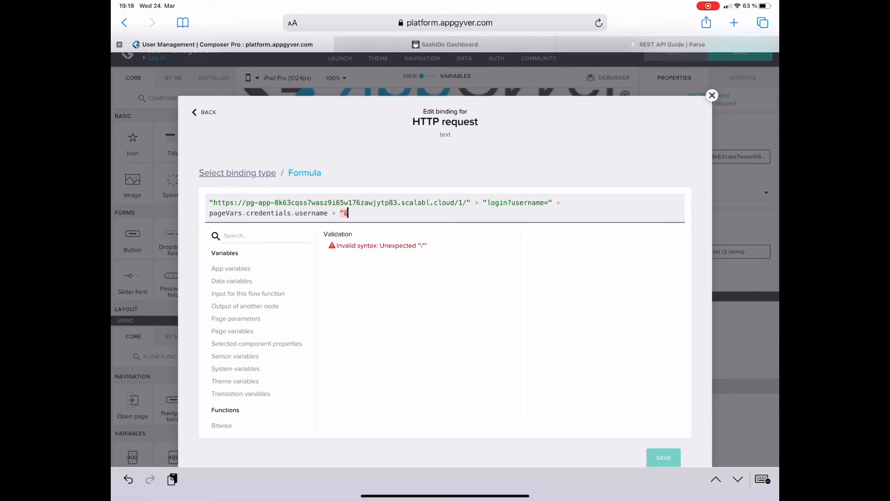
type("&password")
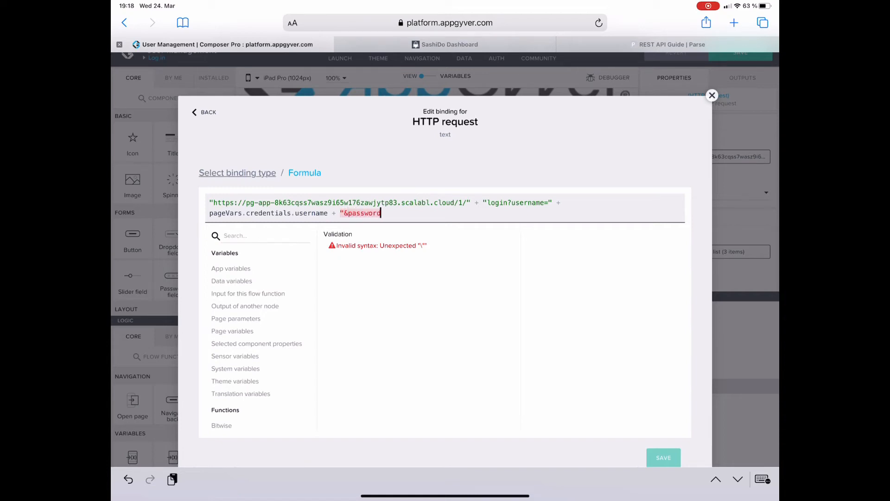
type("=")
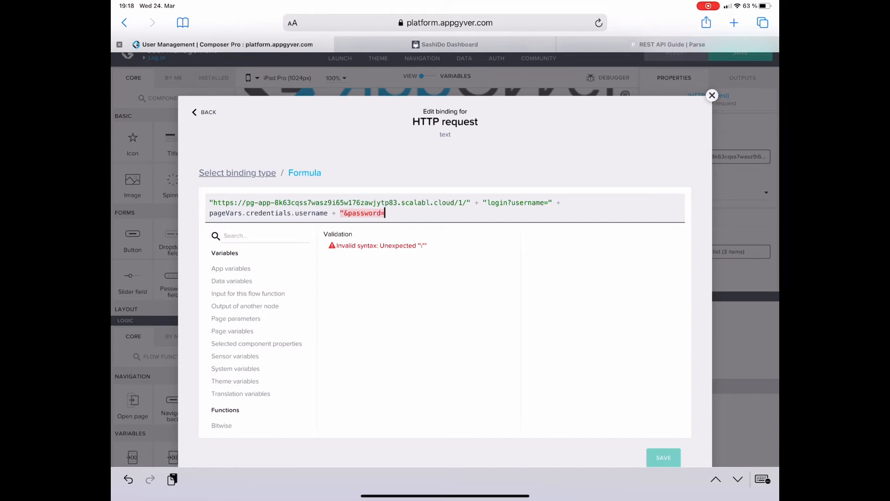
type("\"")
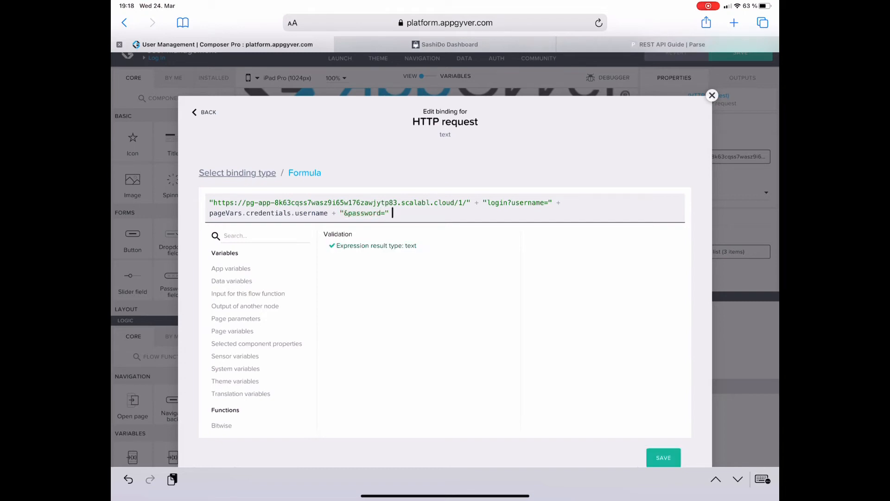
type("+")
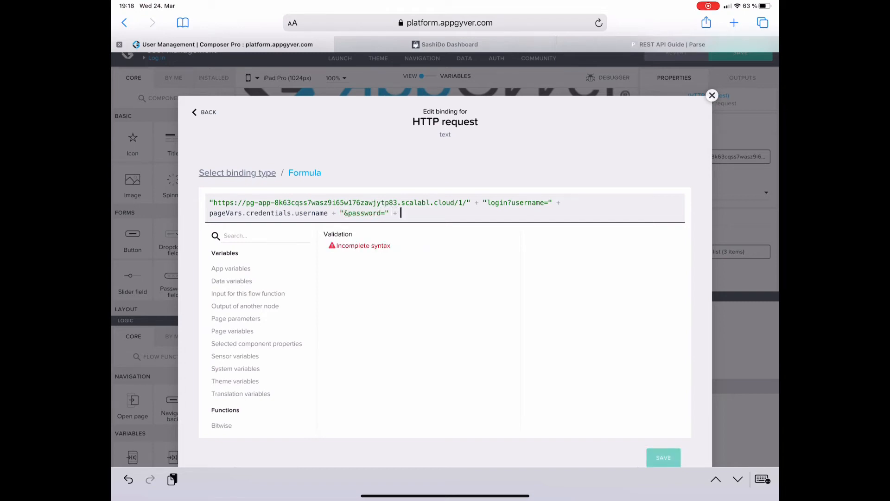
left_click(232, 331)
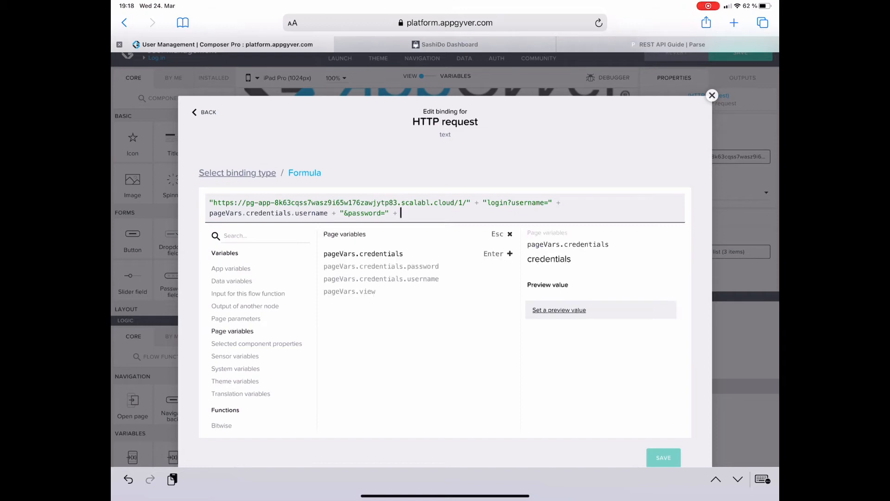
left_click(381, 266)
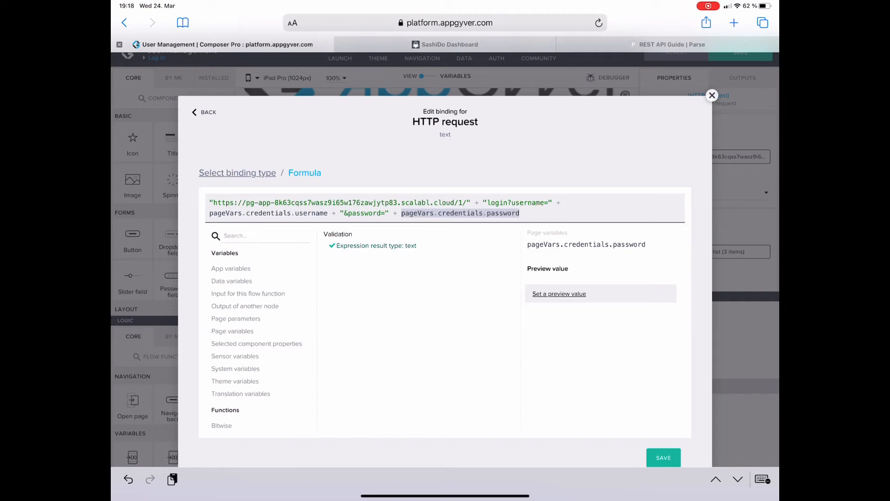
left_click(662, 457)
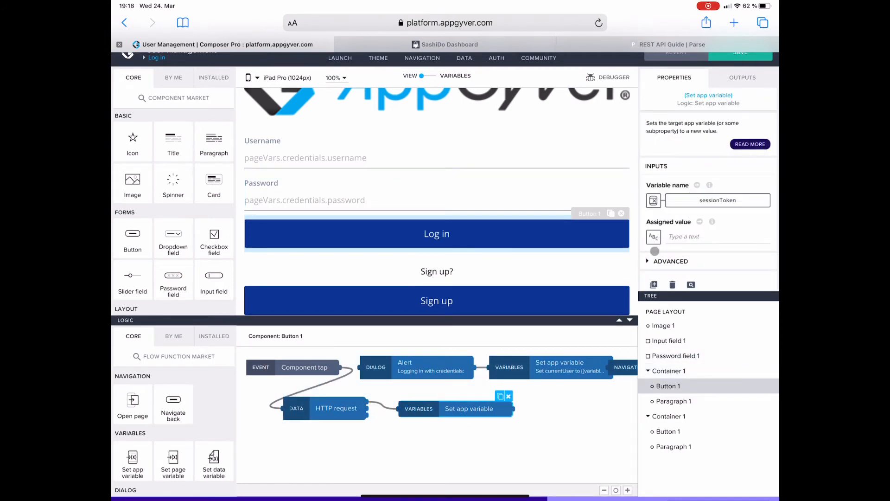
mouse_move(653, 236)
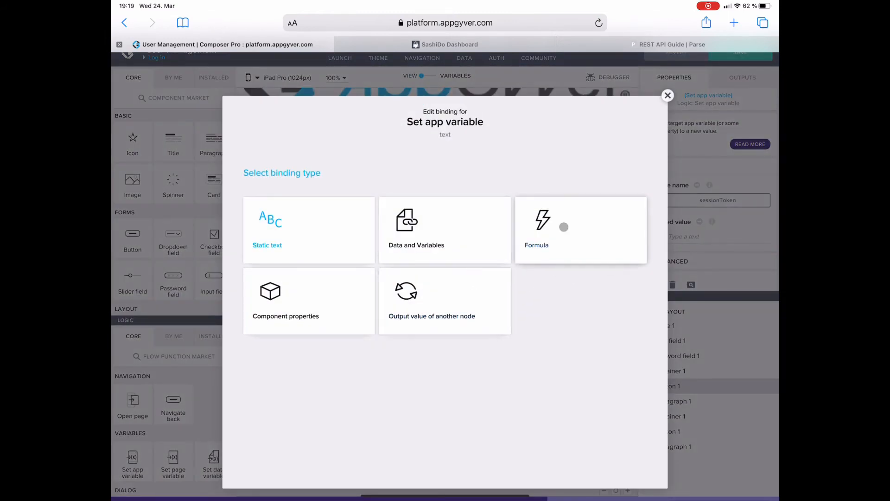
Step: Bind sessionToken's assigned value to a formula reading outputs["HTTP request"].resBodyParsed.sessionToken
left_click(580, 230)
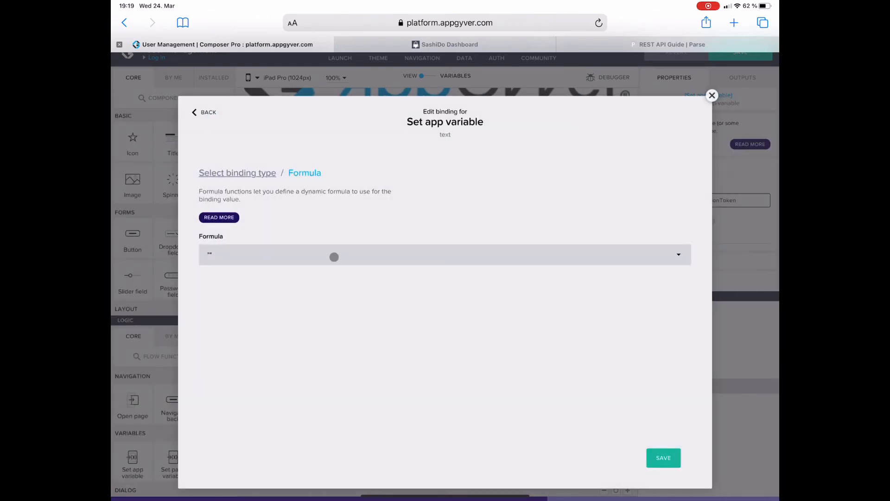
left_click(334, 254)
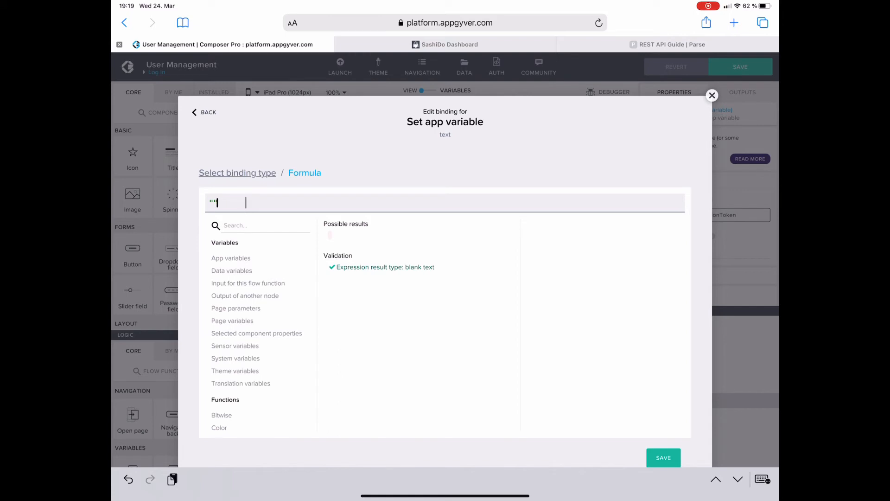
key("backspace")
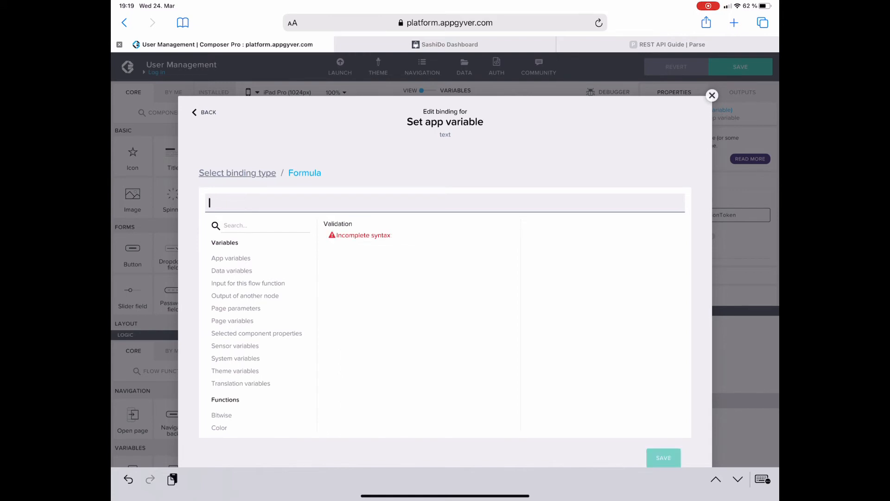
left_click(245, 283)
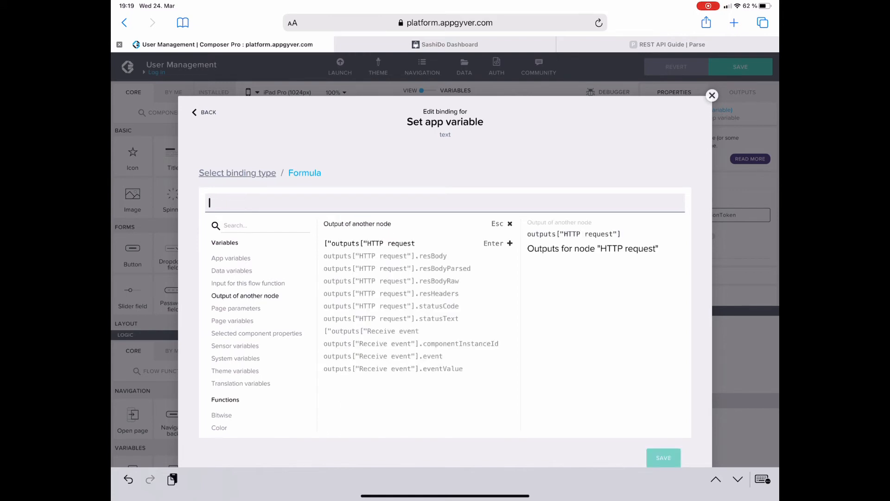
left_click(396, 268)
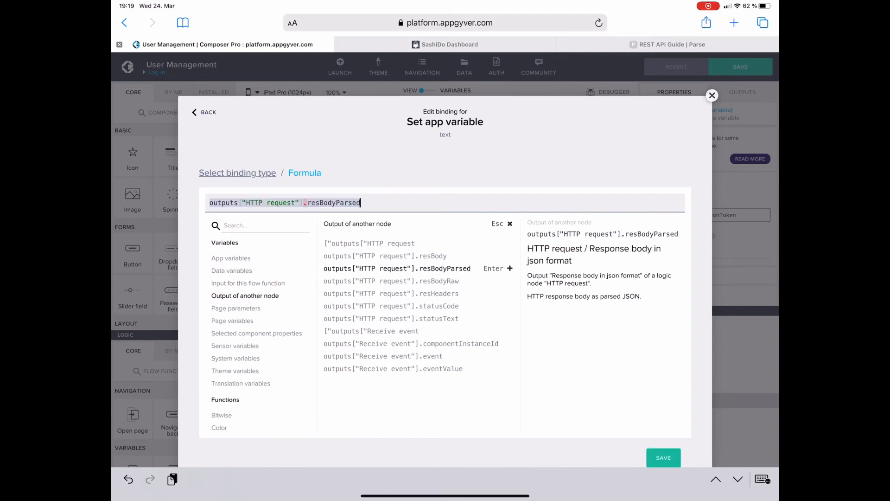
type(".sessionTok")
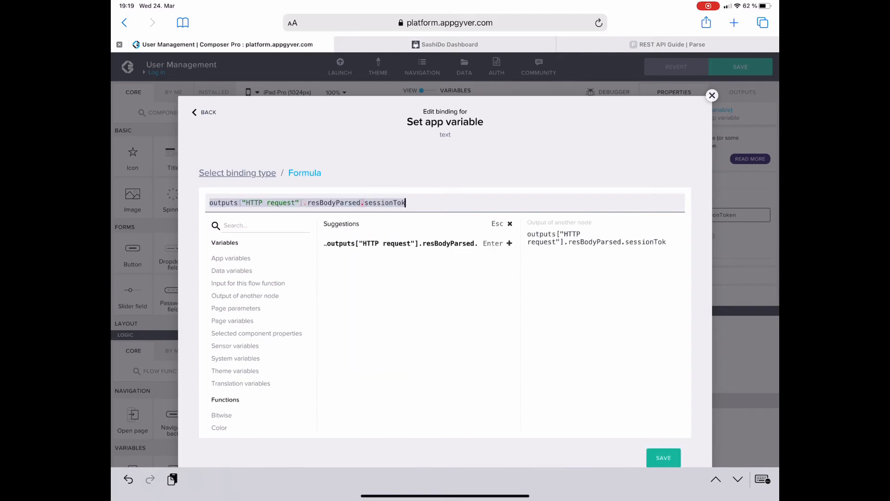
type("en")
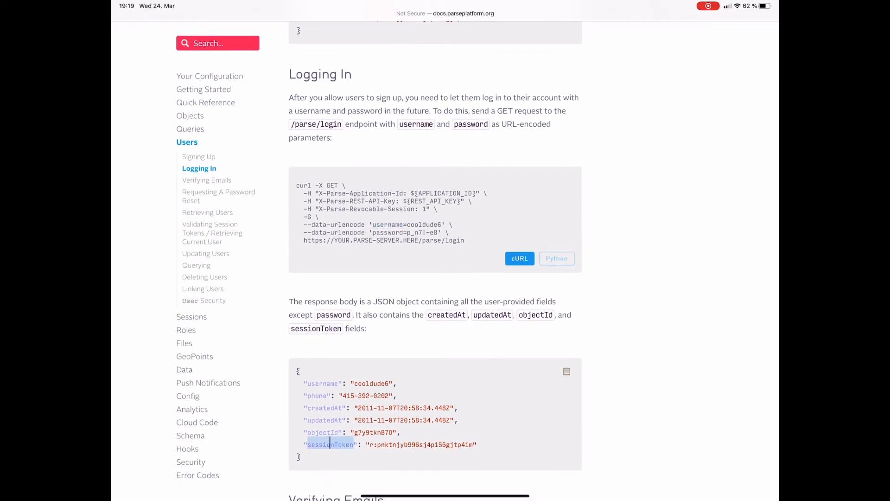
left_click(216, 45)
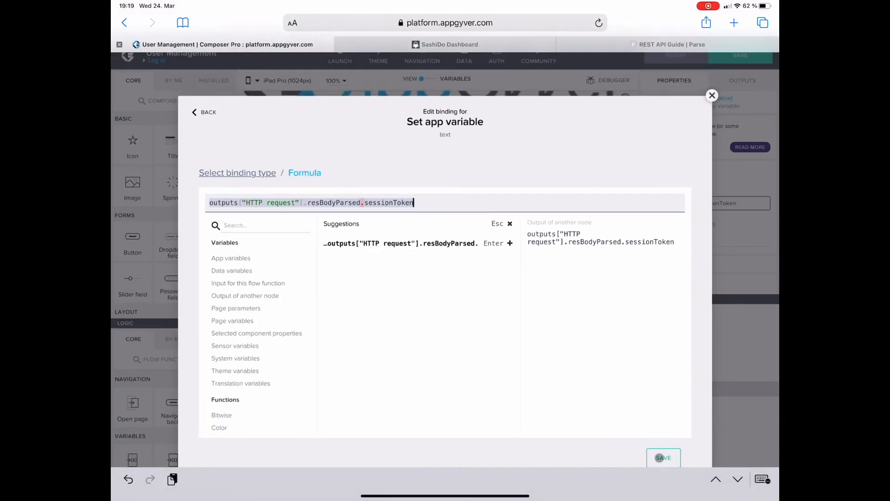
Step: Save the sessionToken formula and place a Dismiss initial view node after the HTTP request
left_click(662, 457)
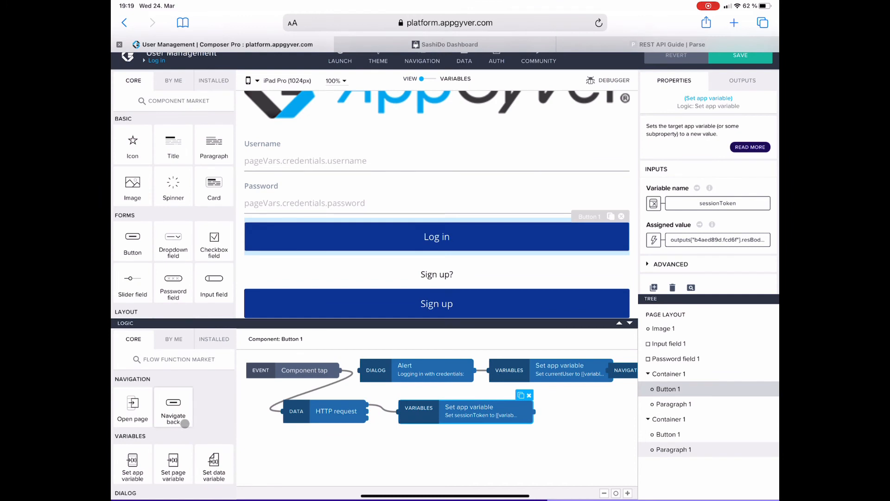
left_click(215, 339)
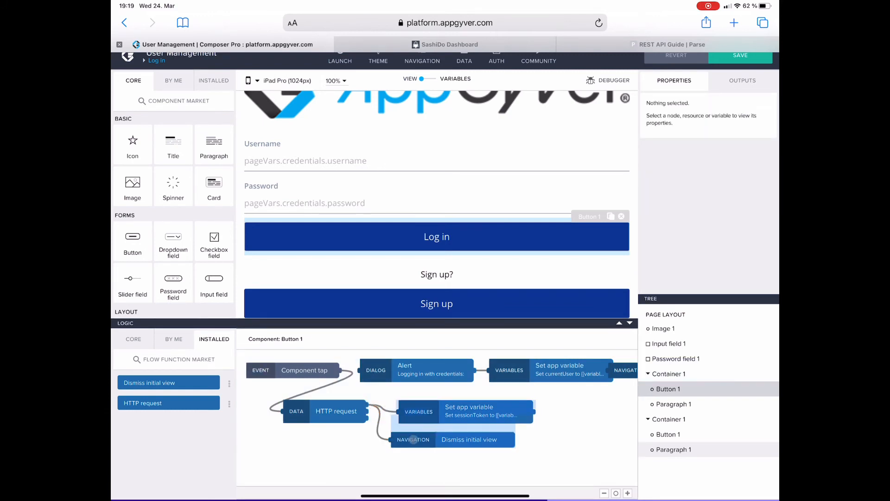
left_click(477, 436)
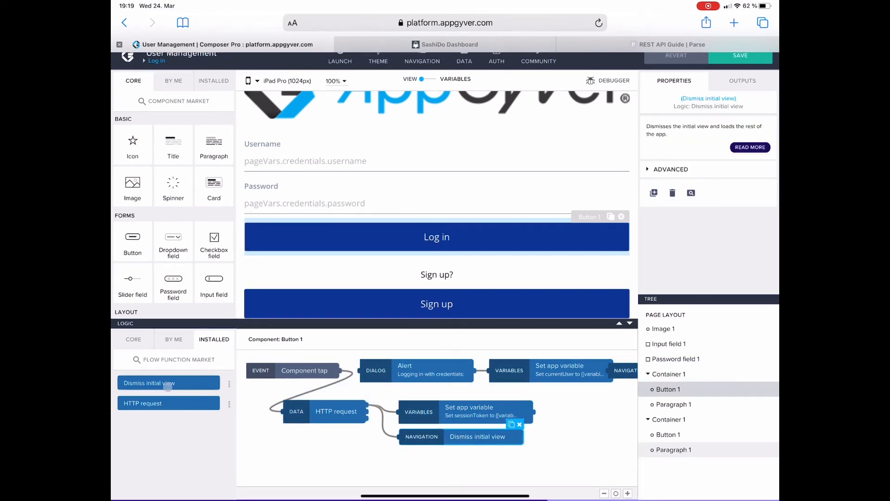
left_click(133, 339)
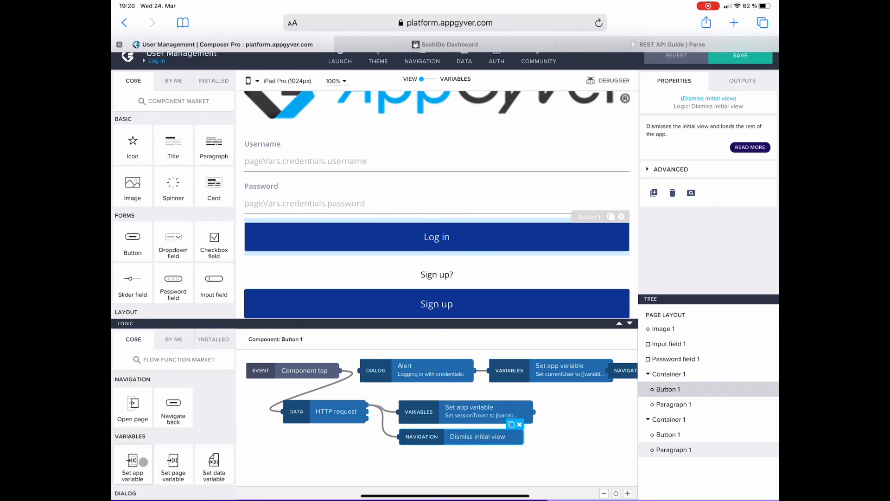
scroll("down", 3)
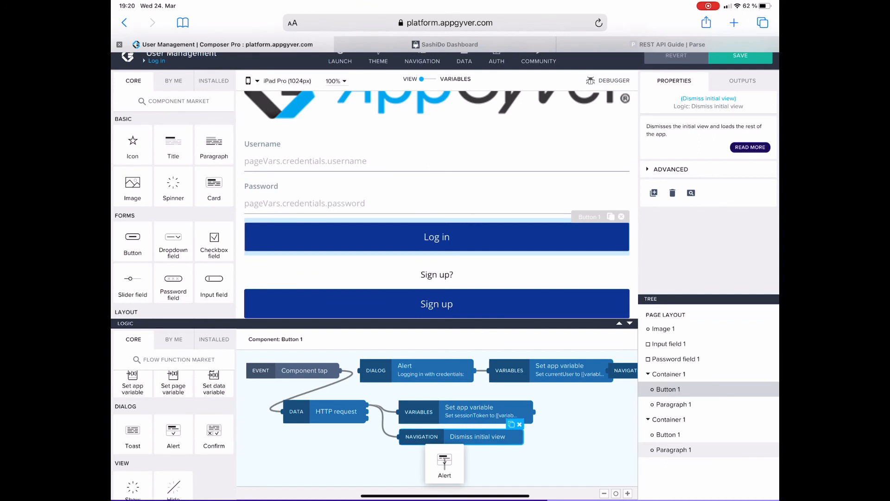
Step: Add an Alert whose dialog title is the HTTP request's JSON response body, then save the app
left_click(445, 460)
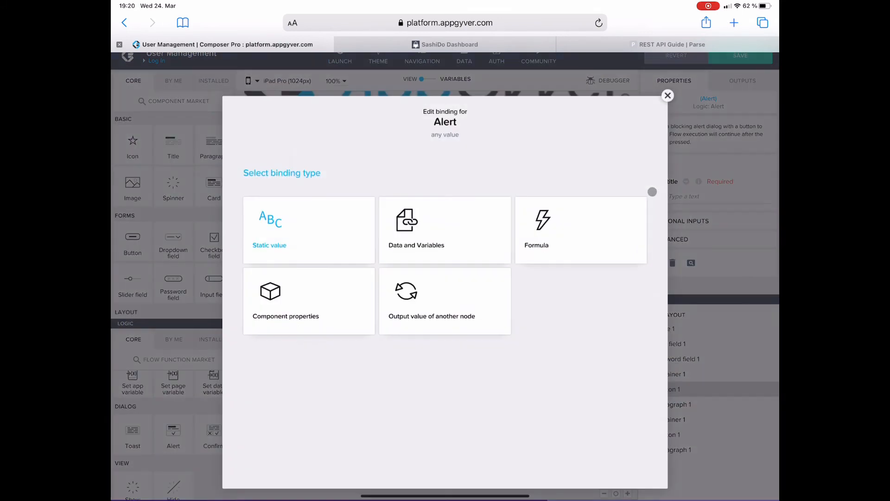
left_click(432, 301)
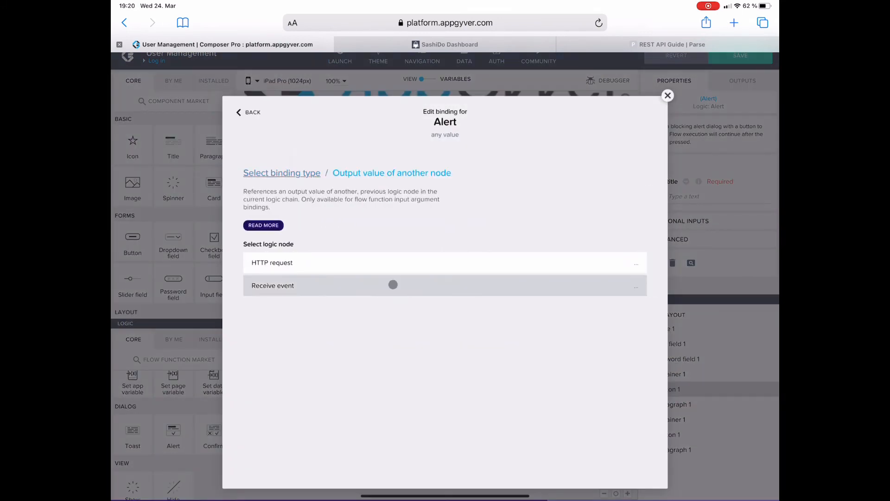
left_click(272, 262)
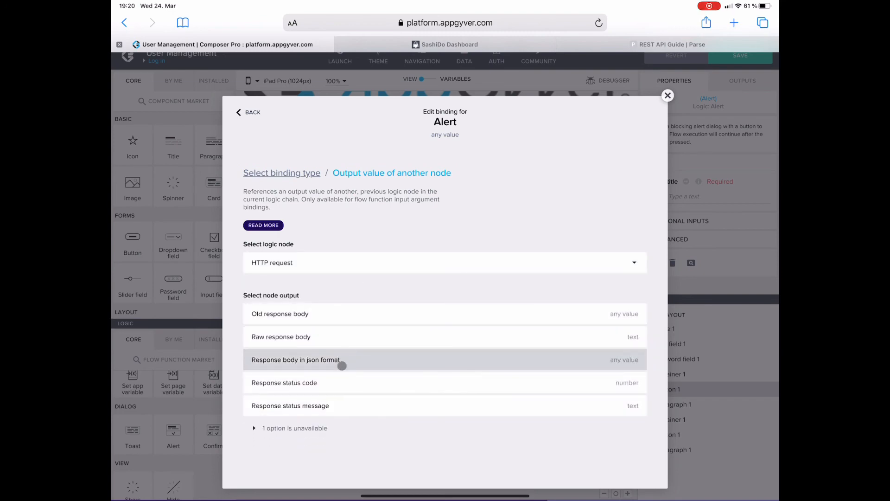
left_click(296, 360)
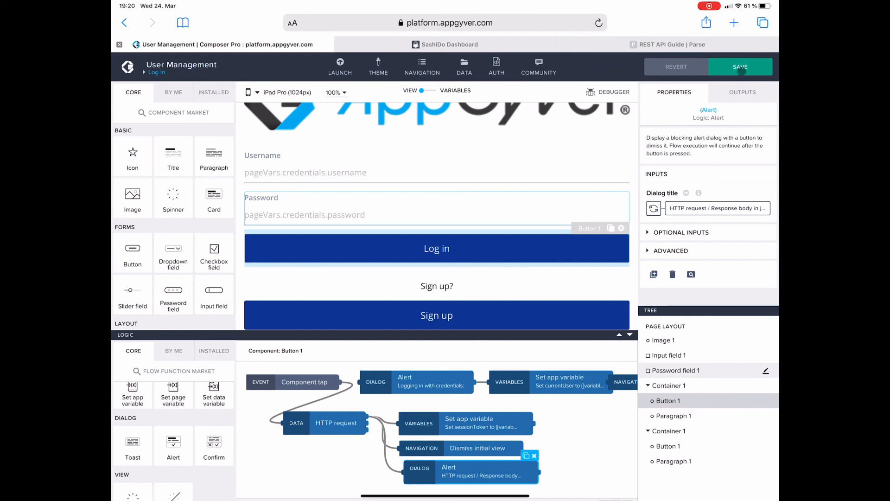
left_click(339, 67)
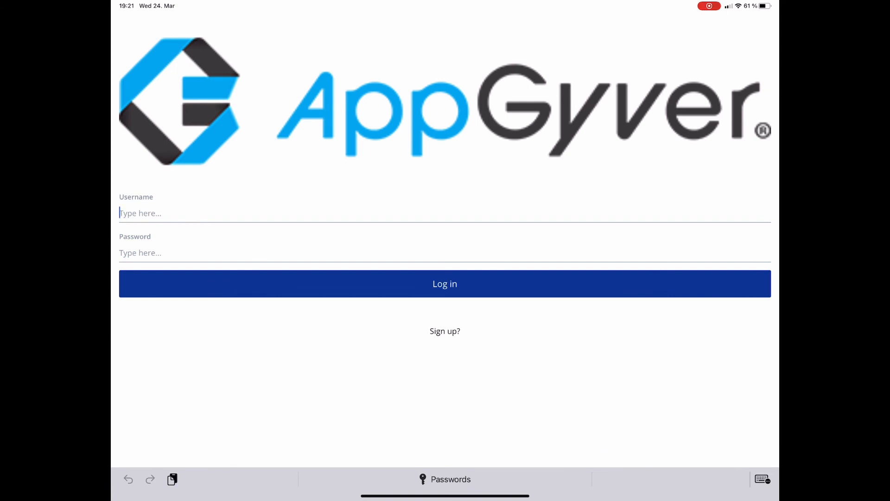
Step: Log in as user 'q' in the preview app and confirm the JSON response alert
type("q")
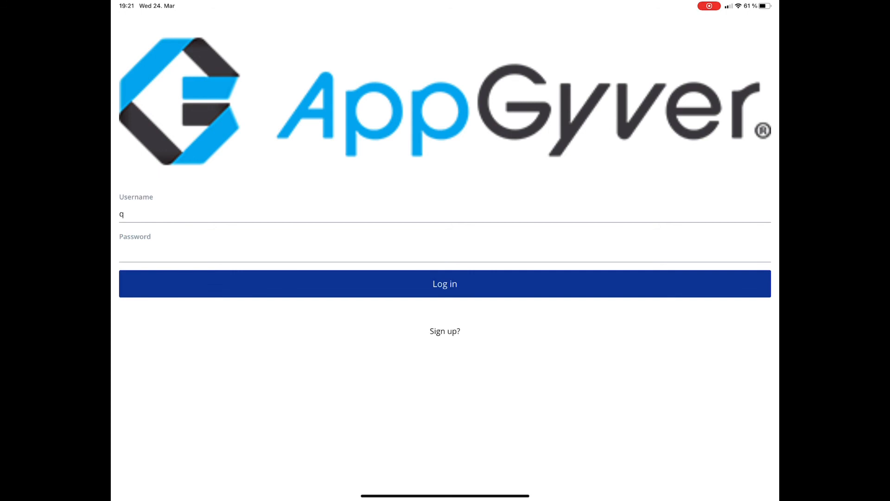
left_click(445, 284)
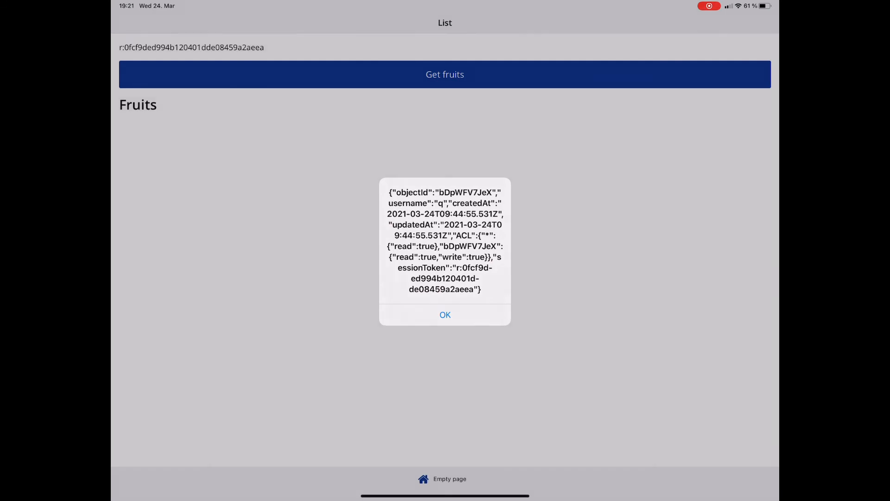
left_click(445, 314)
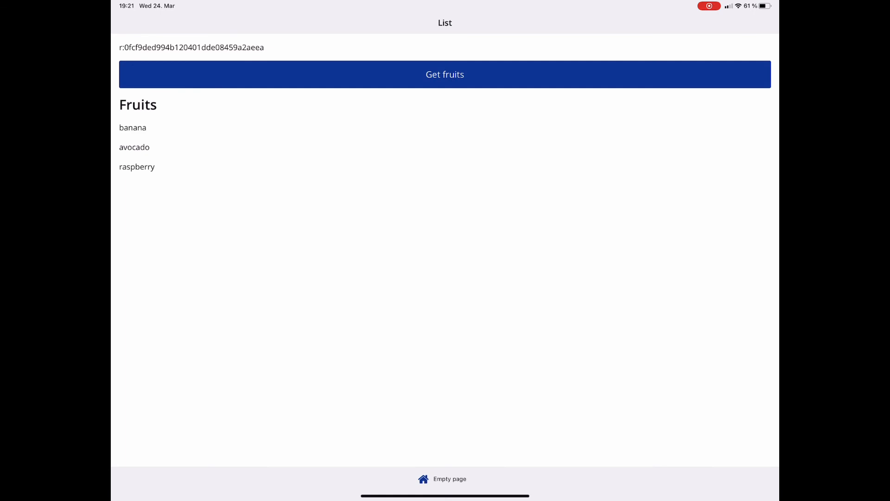